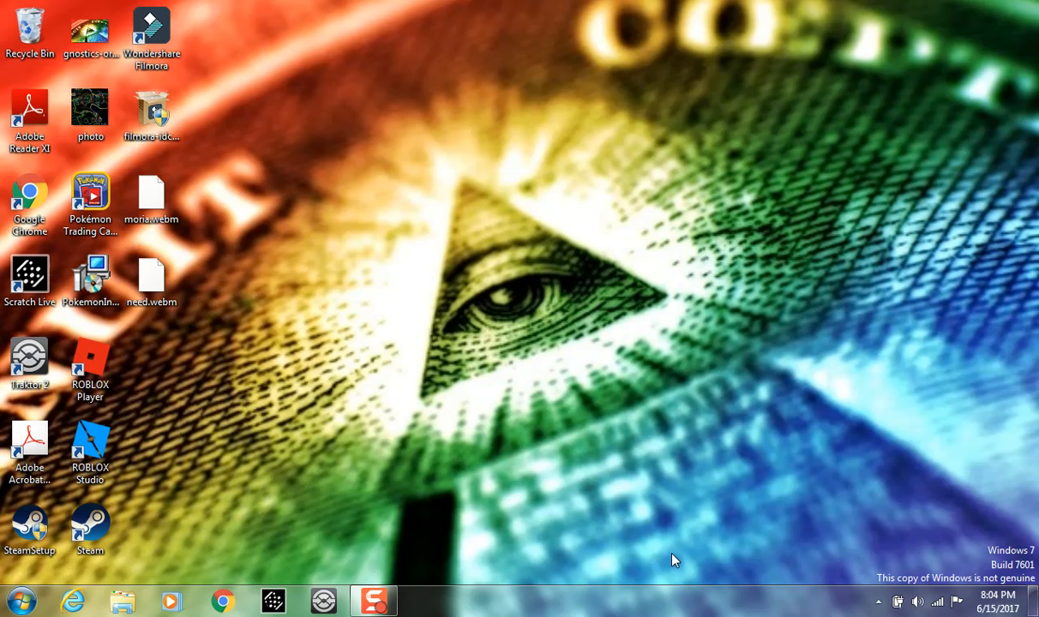
mouse_move(1003, 563)
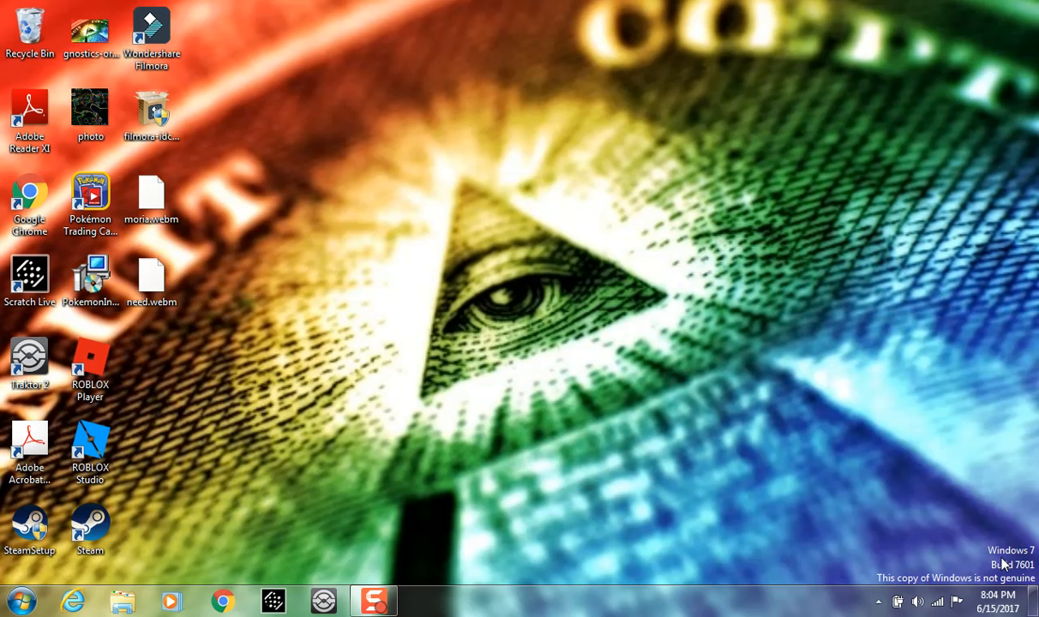
mouse_move(898, 460)
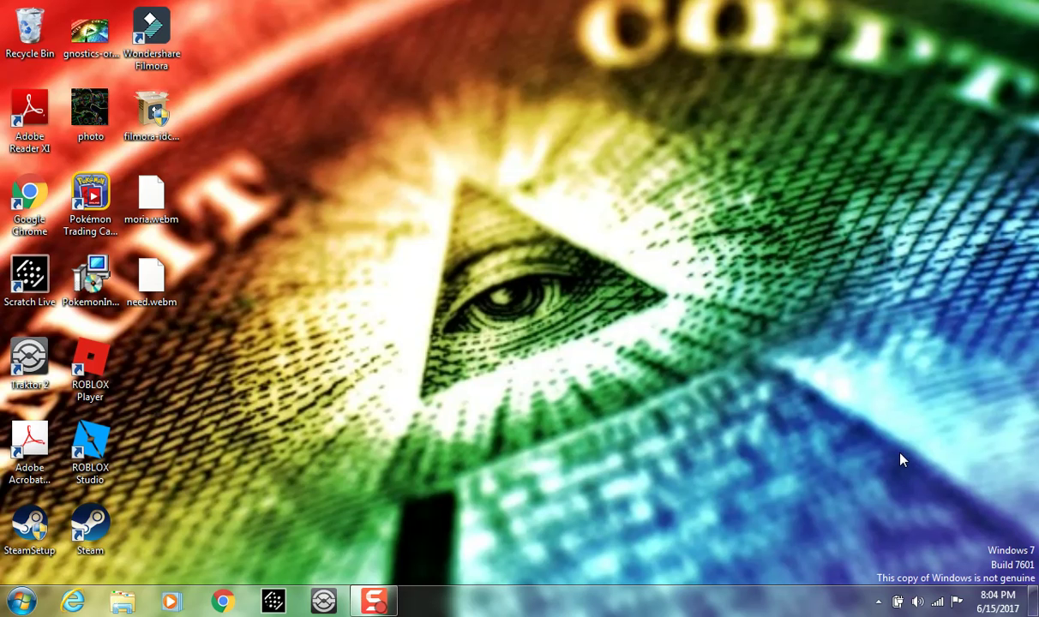
mouse_move(762, 424)
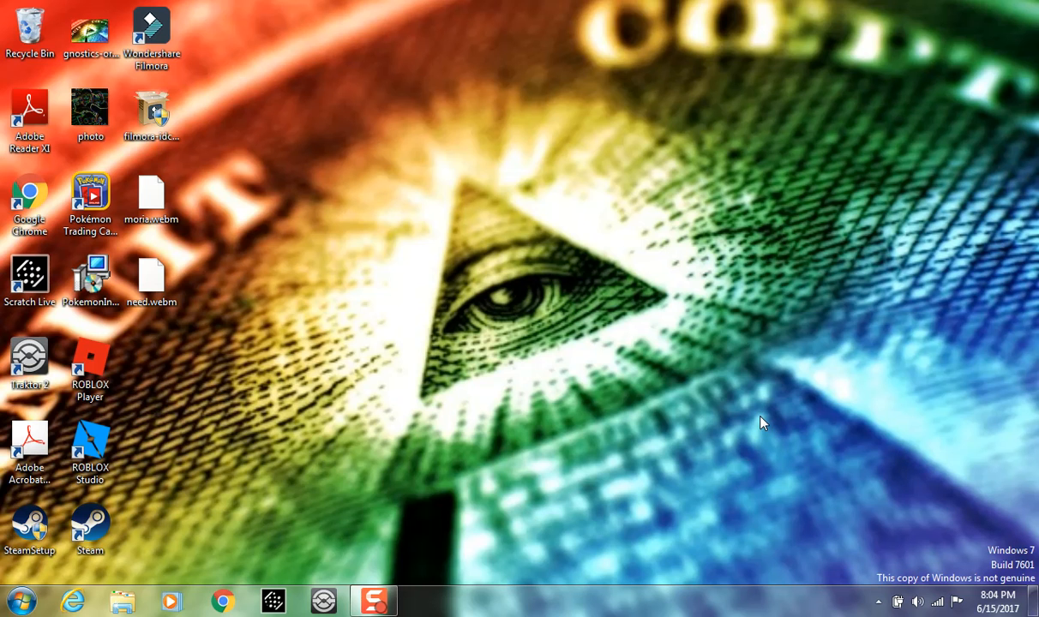
mouse_move(381, 410)
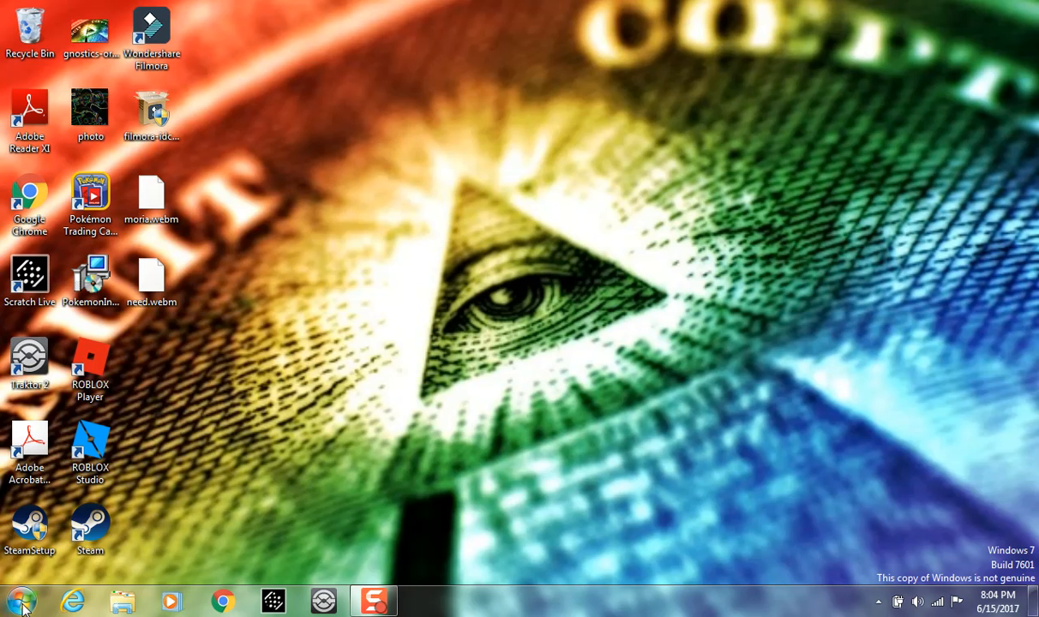
Launch Command Prompt by searching cmd from the Start menu.
click(21, 596)
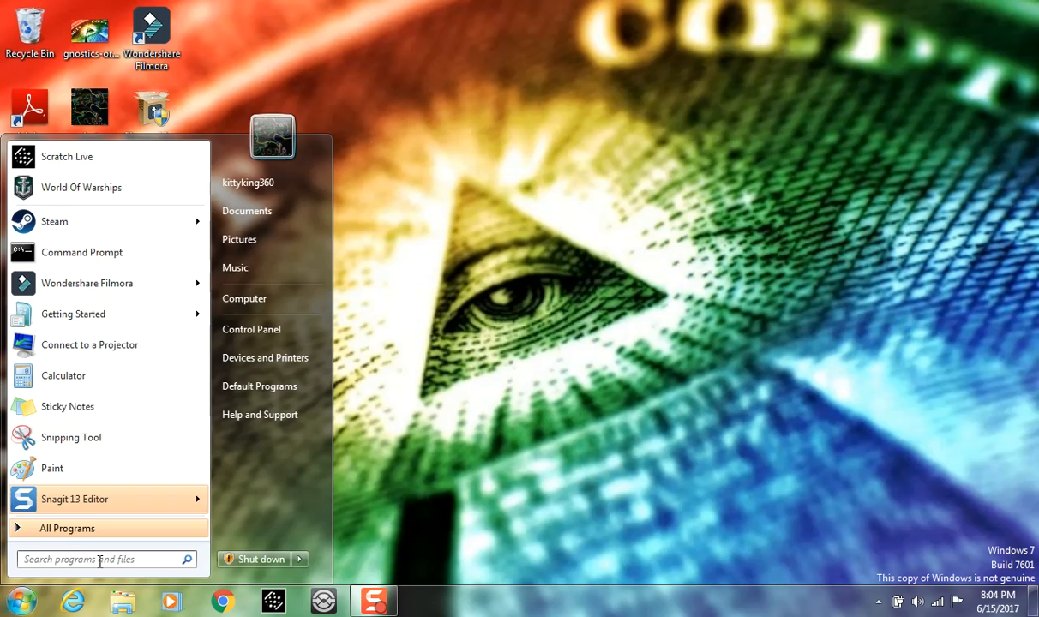
text(cmd)
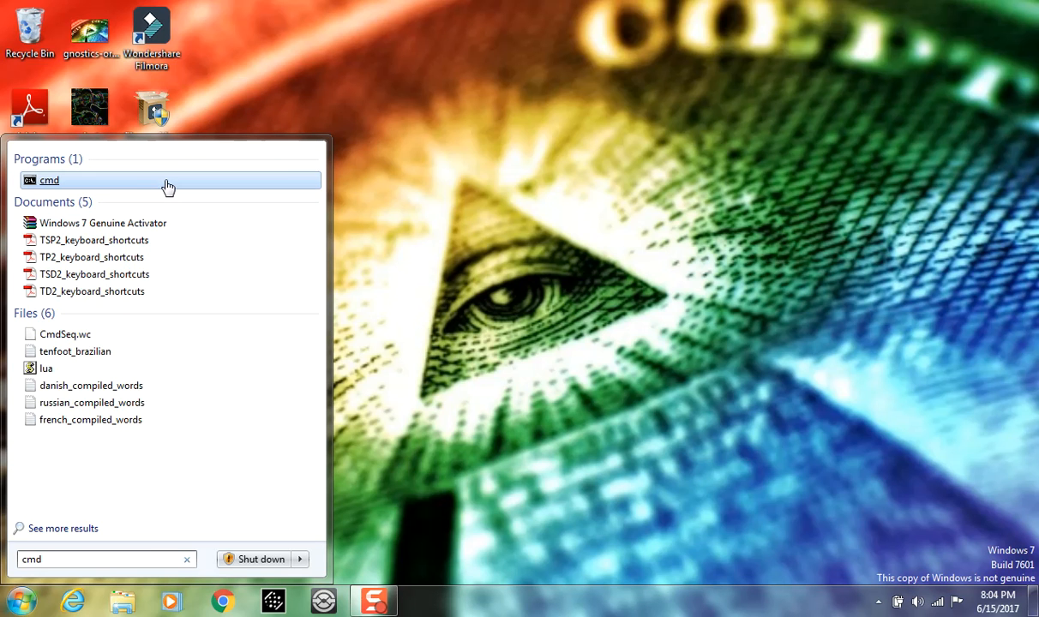
mouse_move(172, 189)
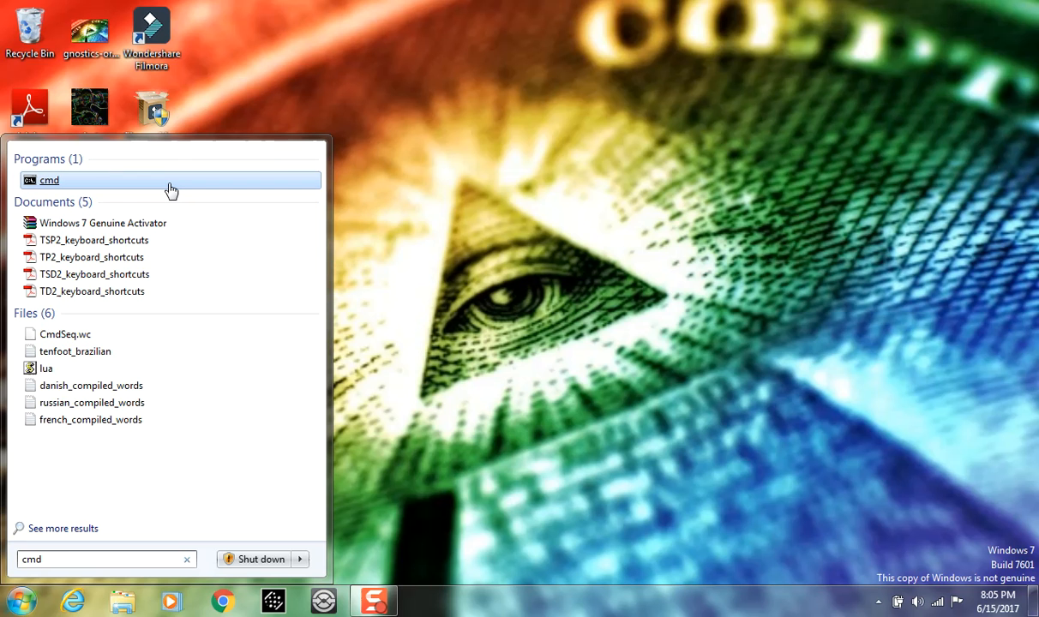
mouse_move(170, 180)
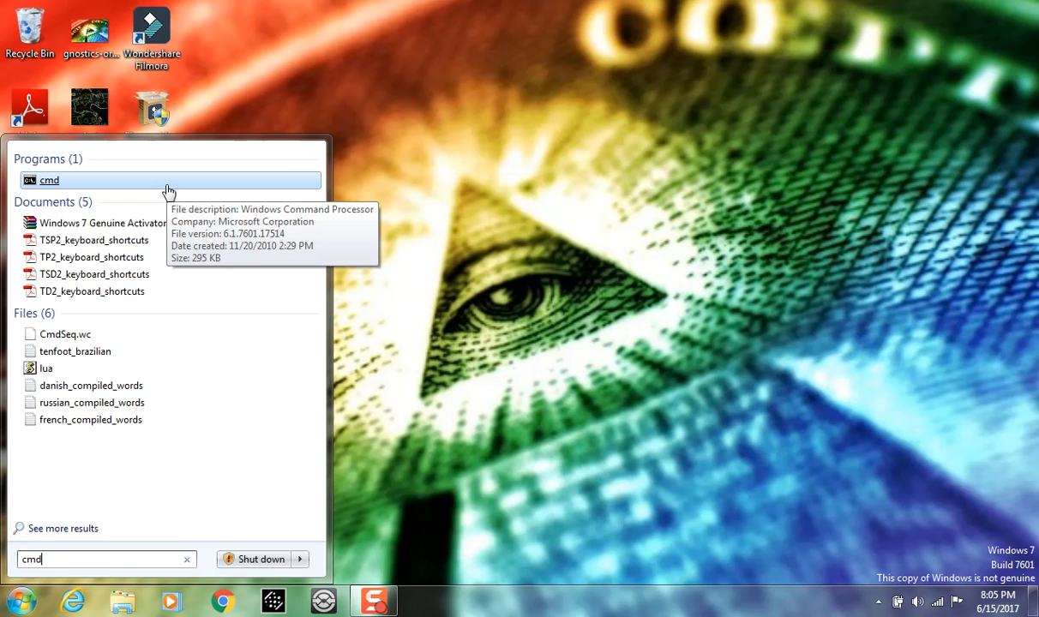
click(48, 181)
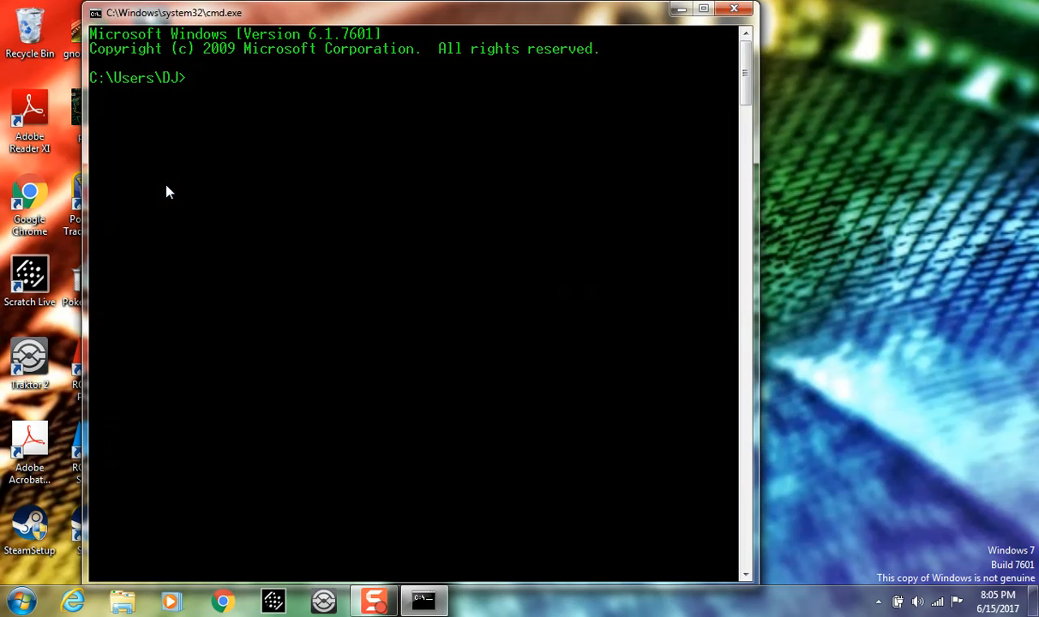
mouse_move(252, 161)
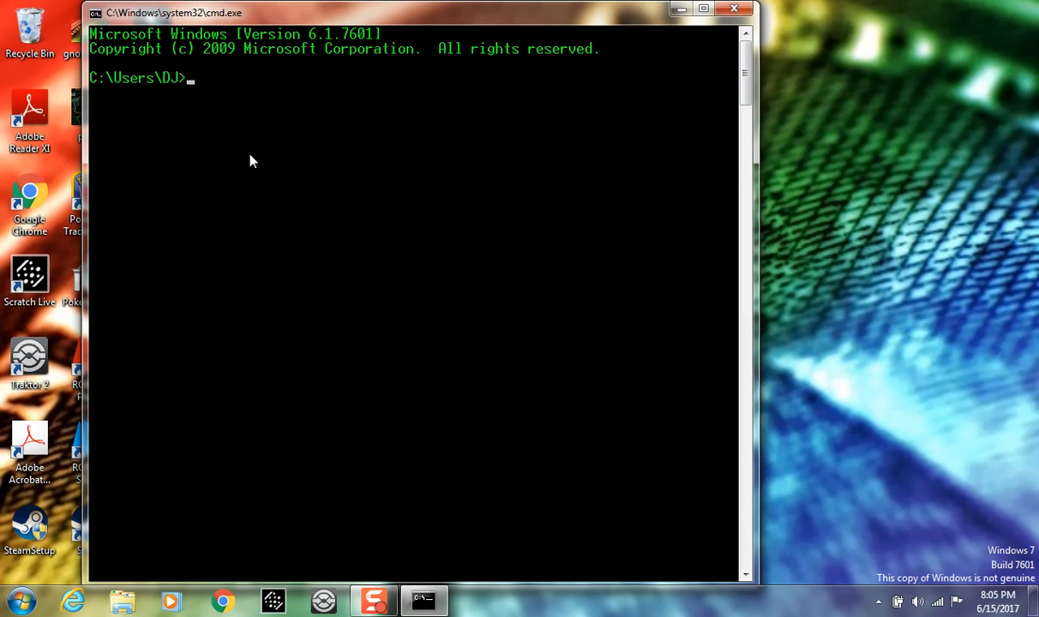
Run net user to list the accounts Administrator, DJ and Guest.
text(n)
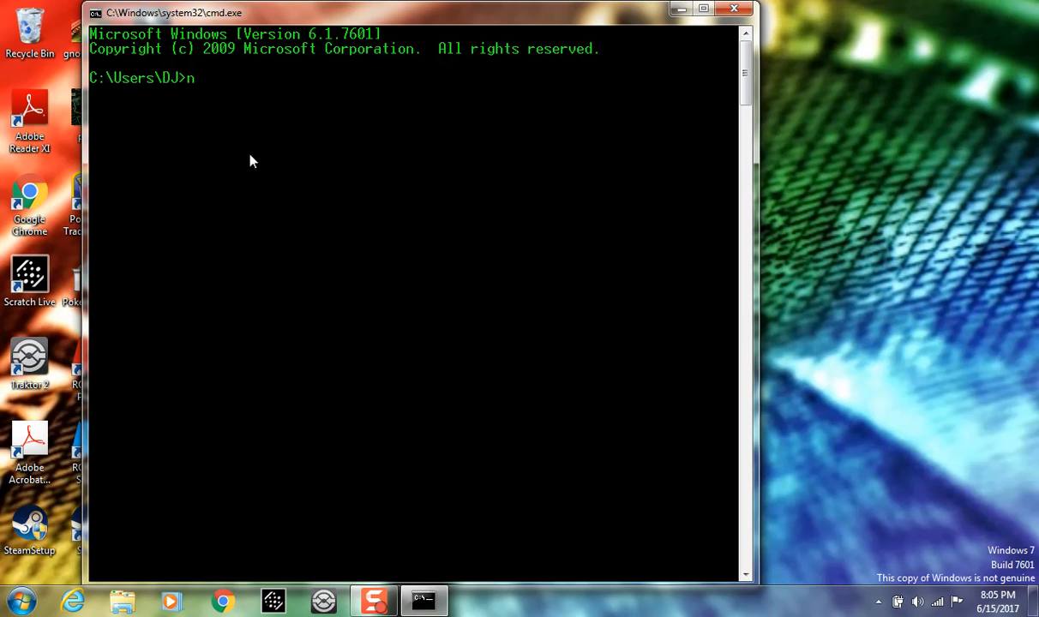
text(et user)
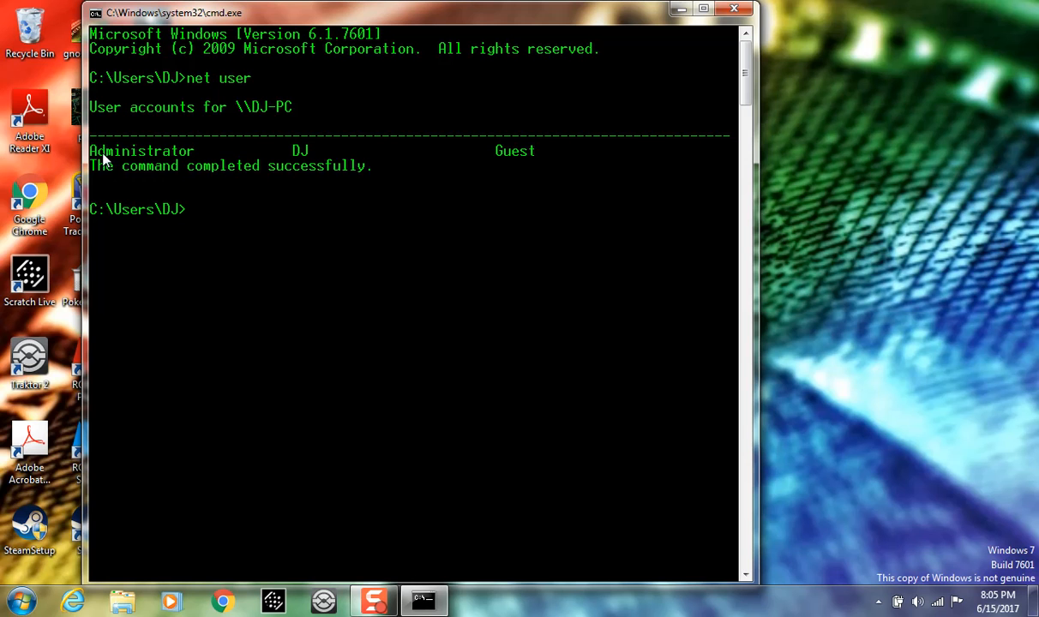
mouse_move(312, 158)
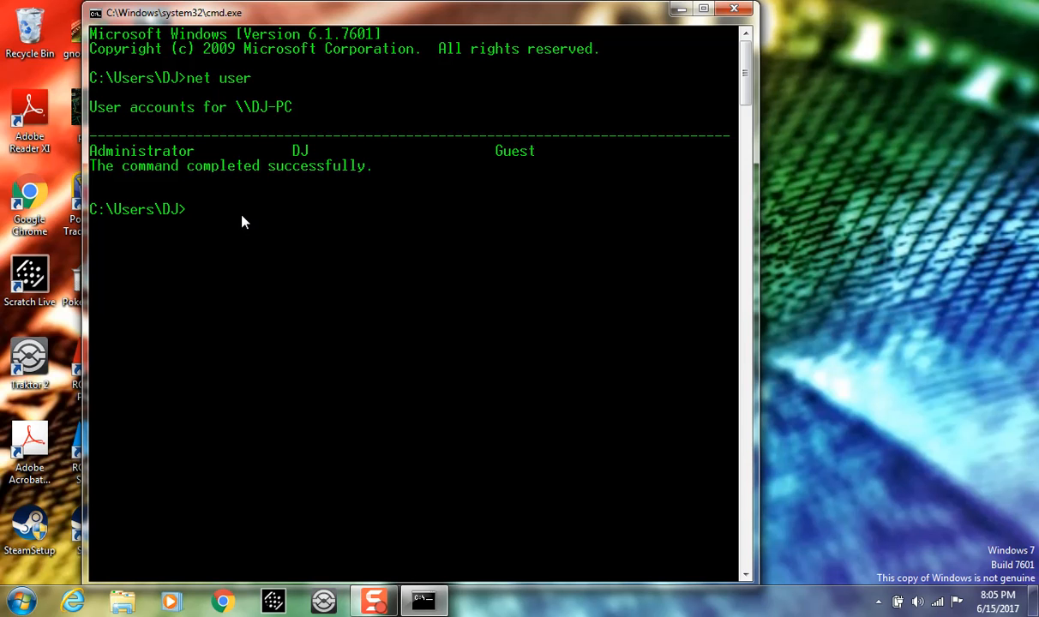
Enter net user DJ to query the DJ account's details.
text(net u)
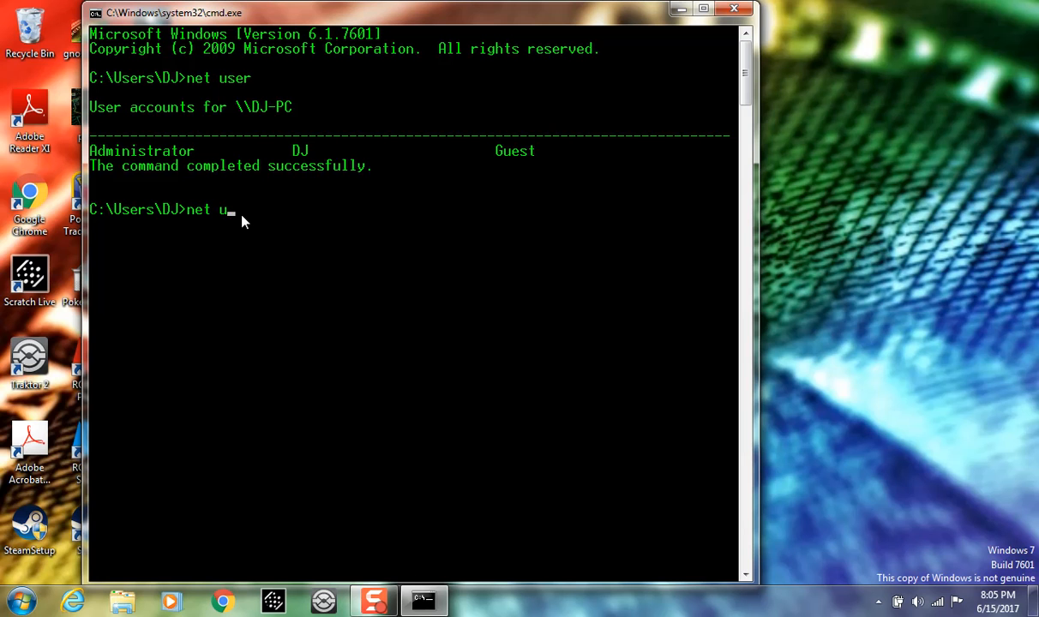
text(ser)
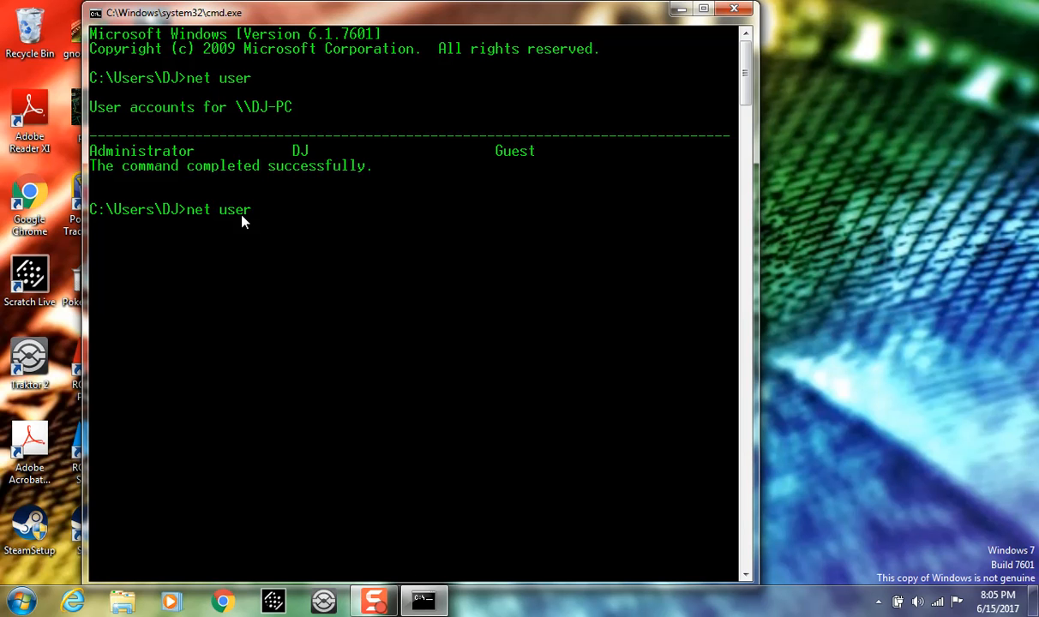
text(DJ)
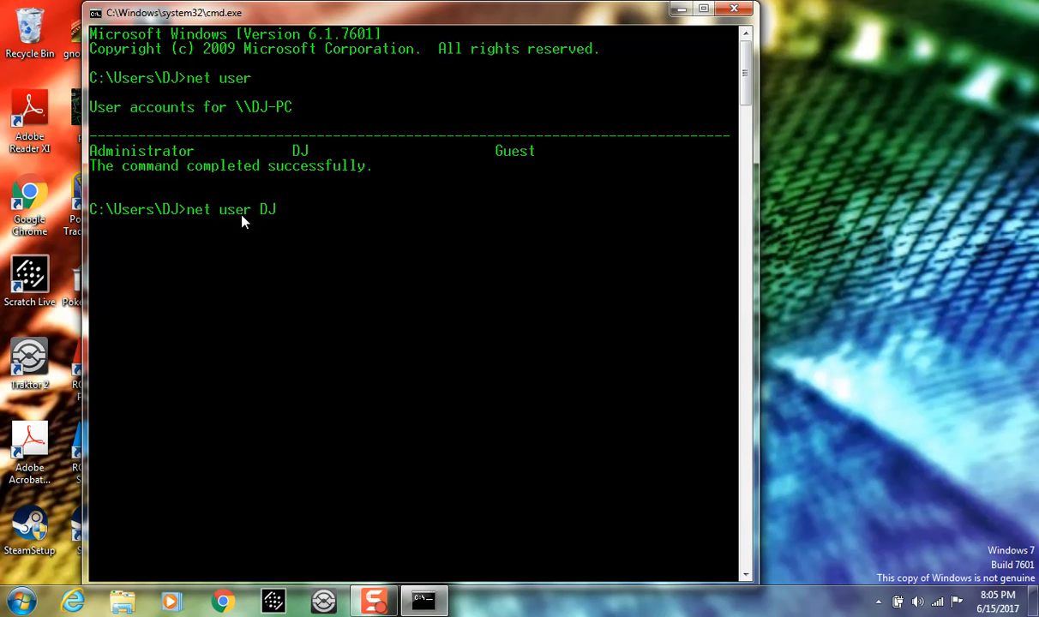
mouse_move(302, 142)
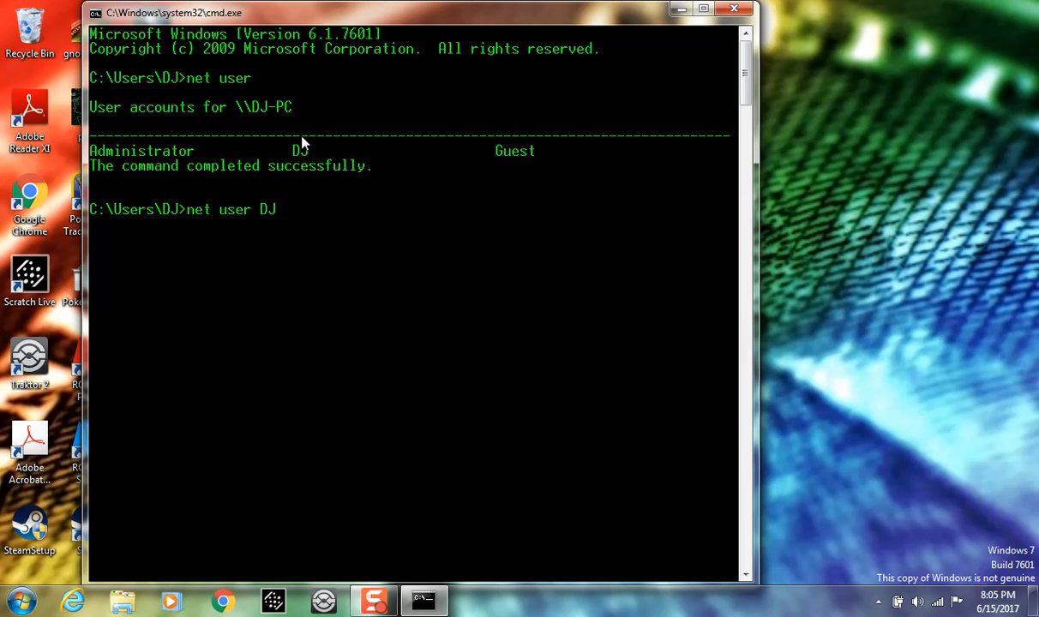
mouse_move(264, 227)
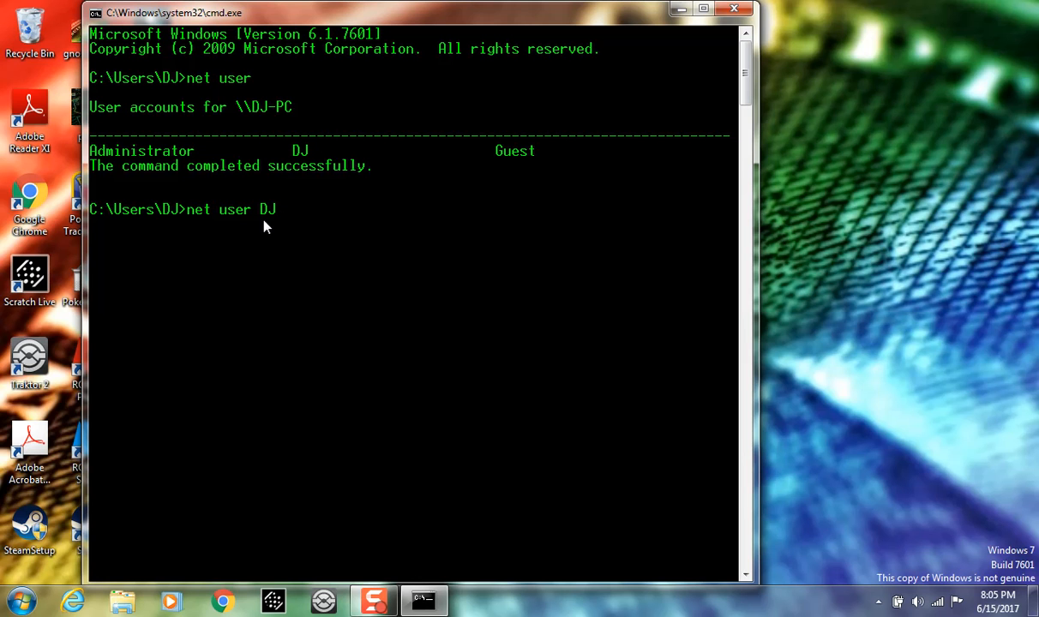
mouse_move(285, 227)
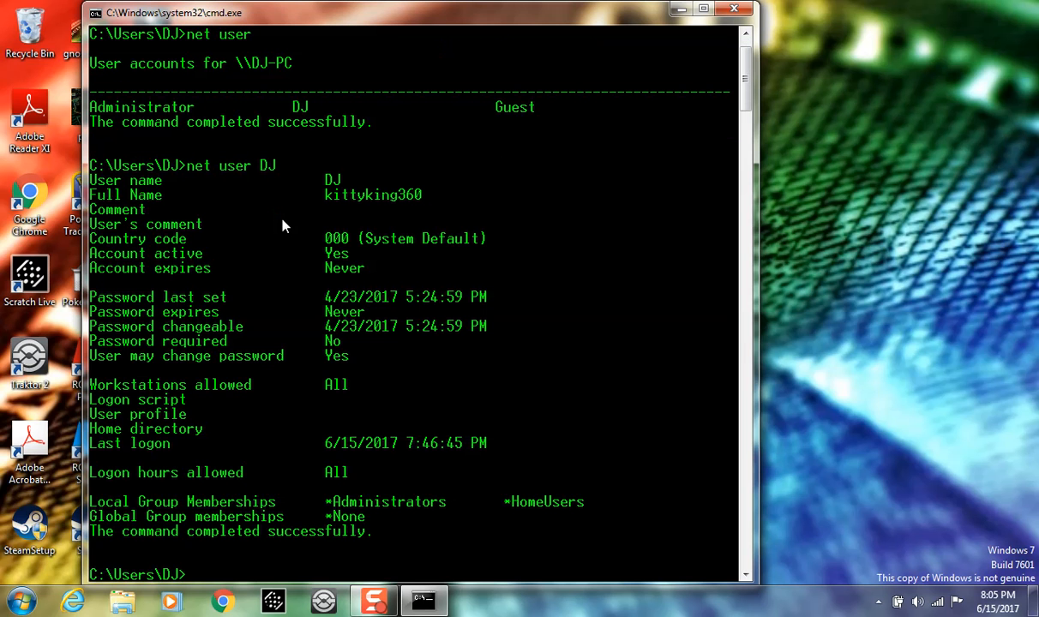
mouse_move(346, 334)
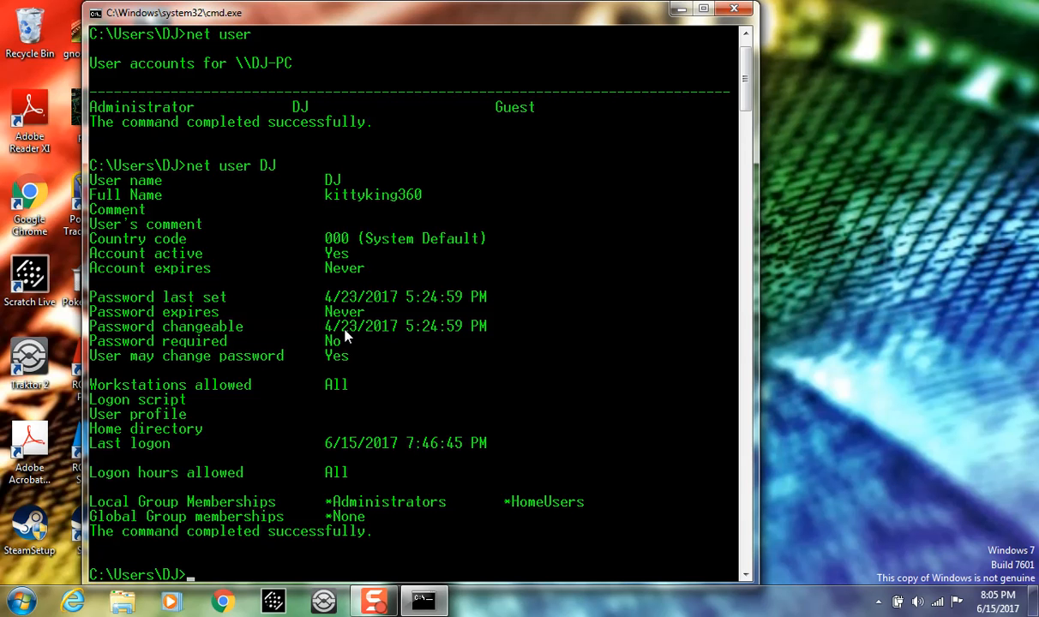
mouse_move(275, 578)
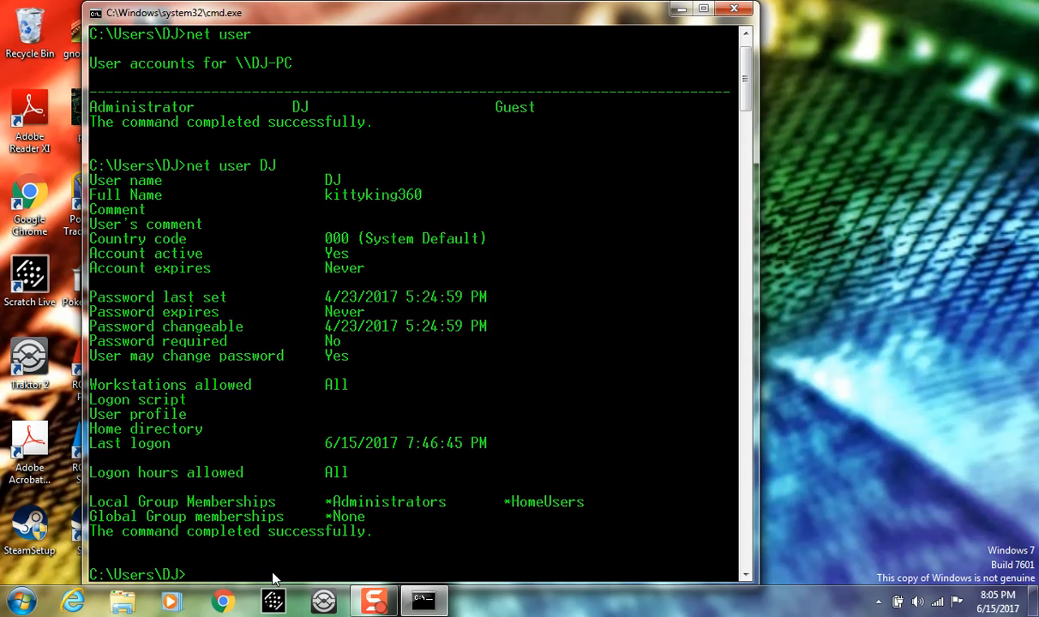
Enter net user DJ * to start changing the DJ account's password.
text(net user)
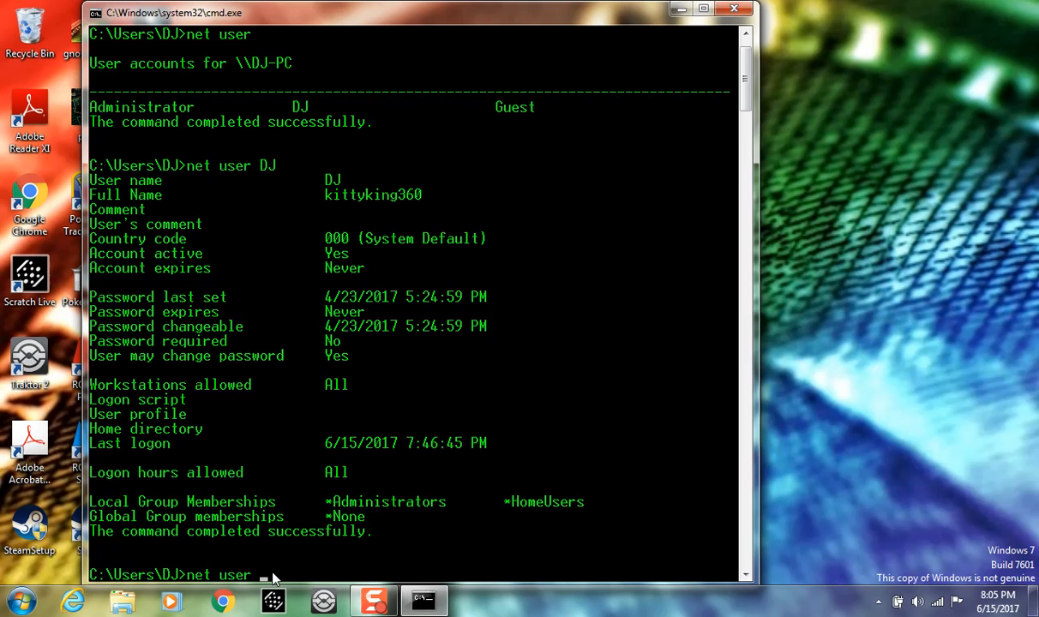
text(D)
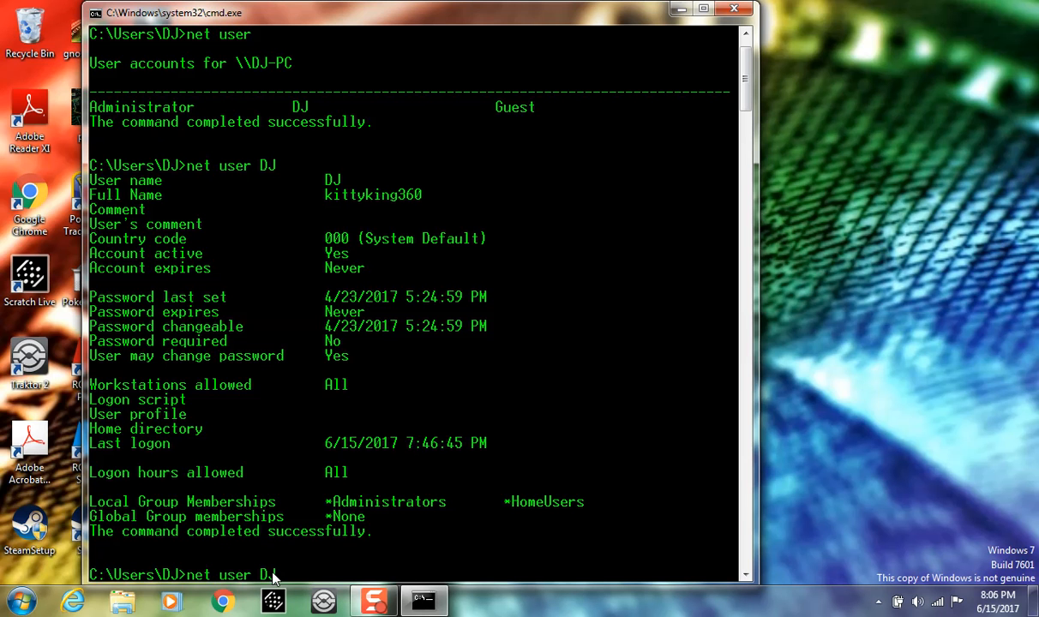
text(*)
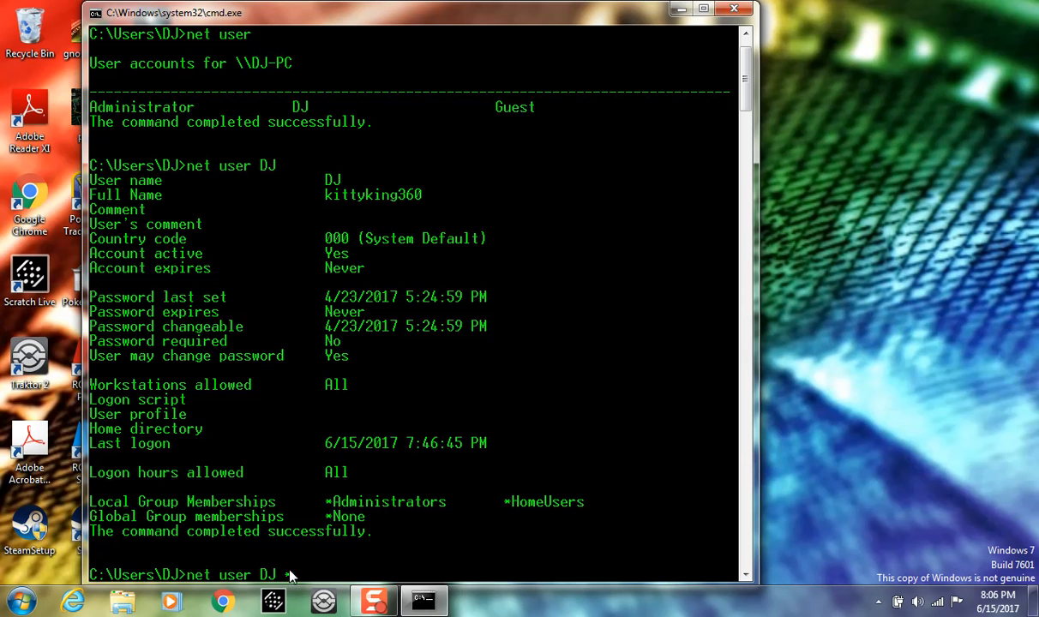
mouse_move(350, 587)
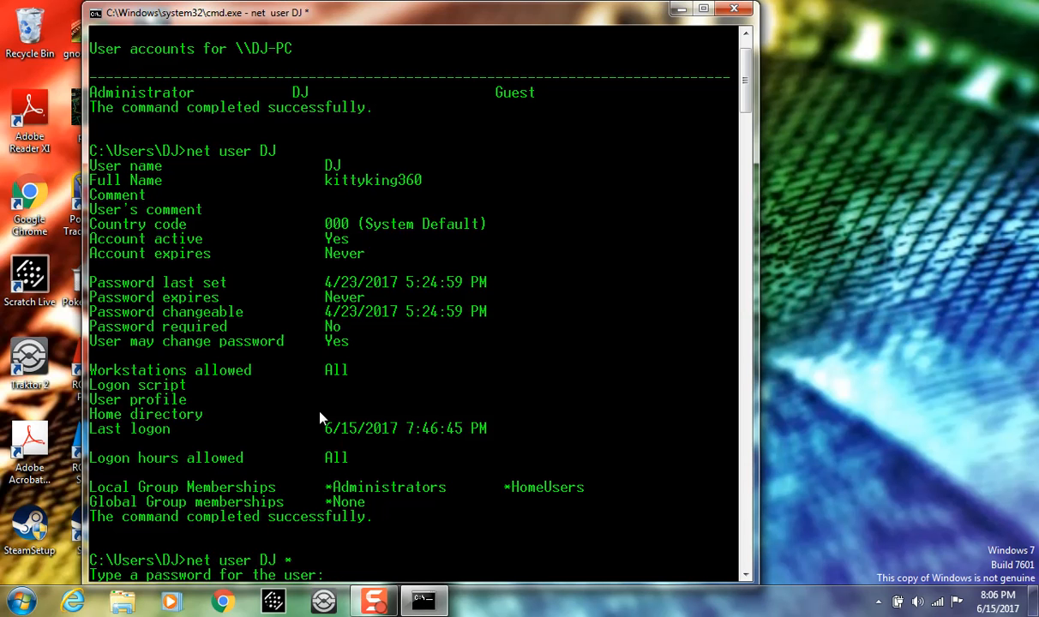
mouse_move(868, 339)
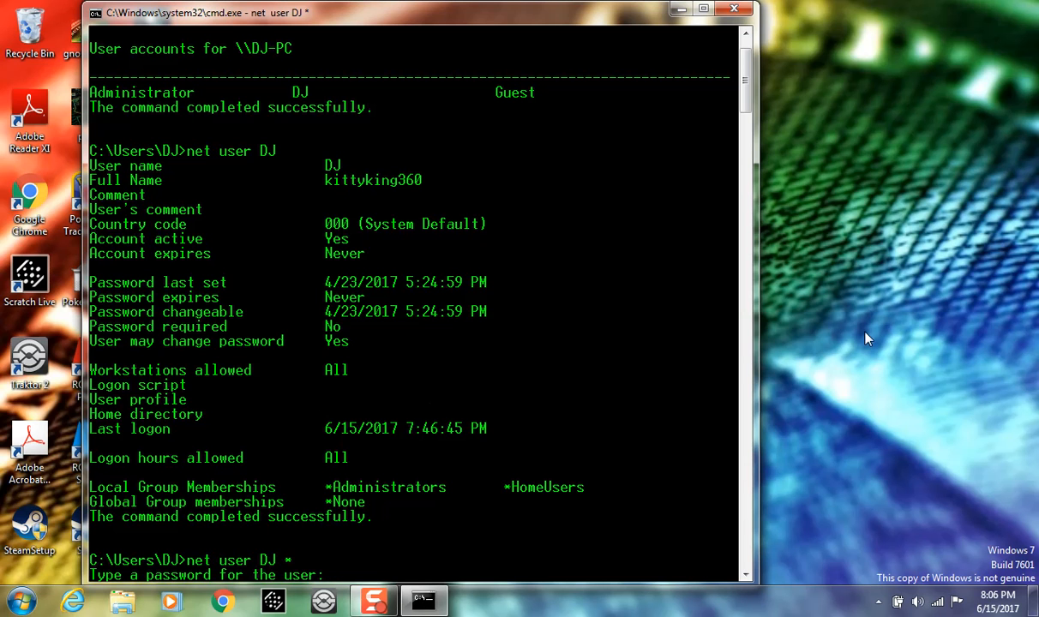
mouse_move(909, 333)
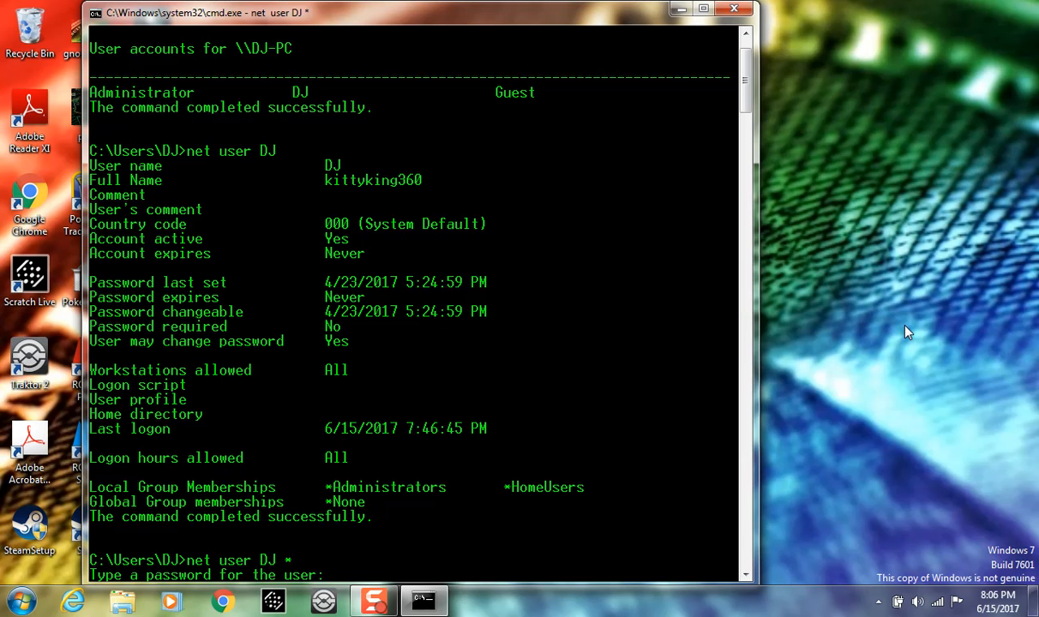
mouse_move(789, 243)
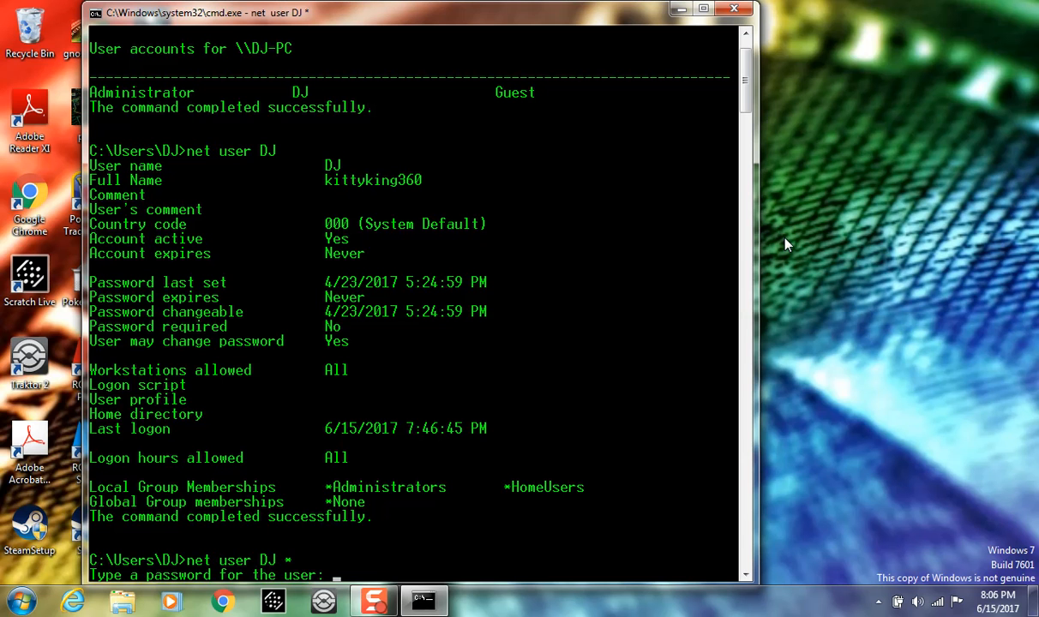
mouse_move(788, 230)
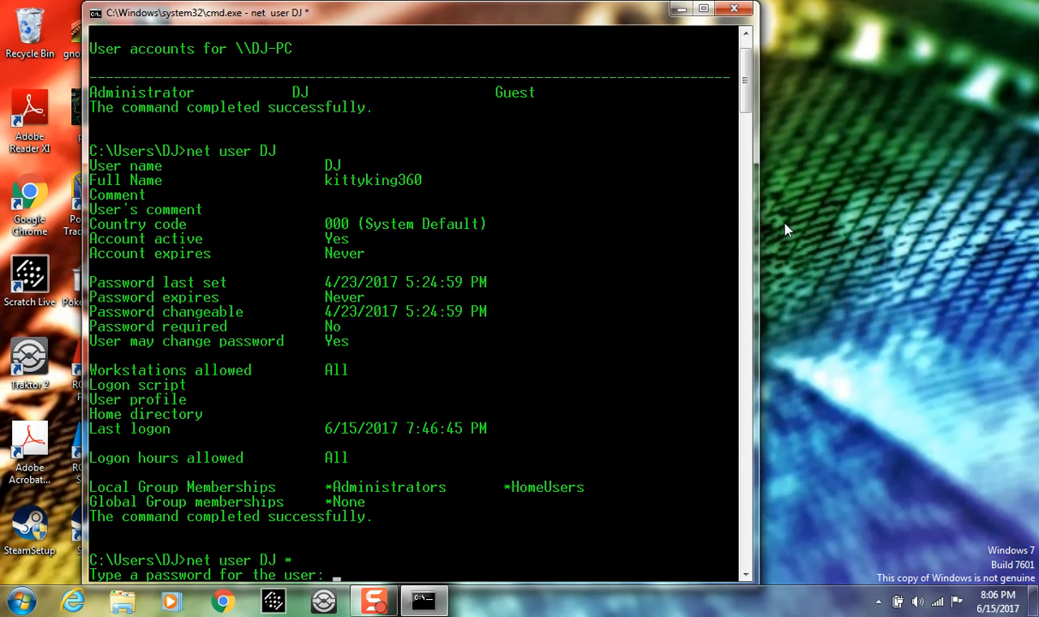
mouse_move(772, 237)
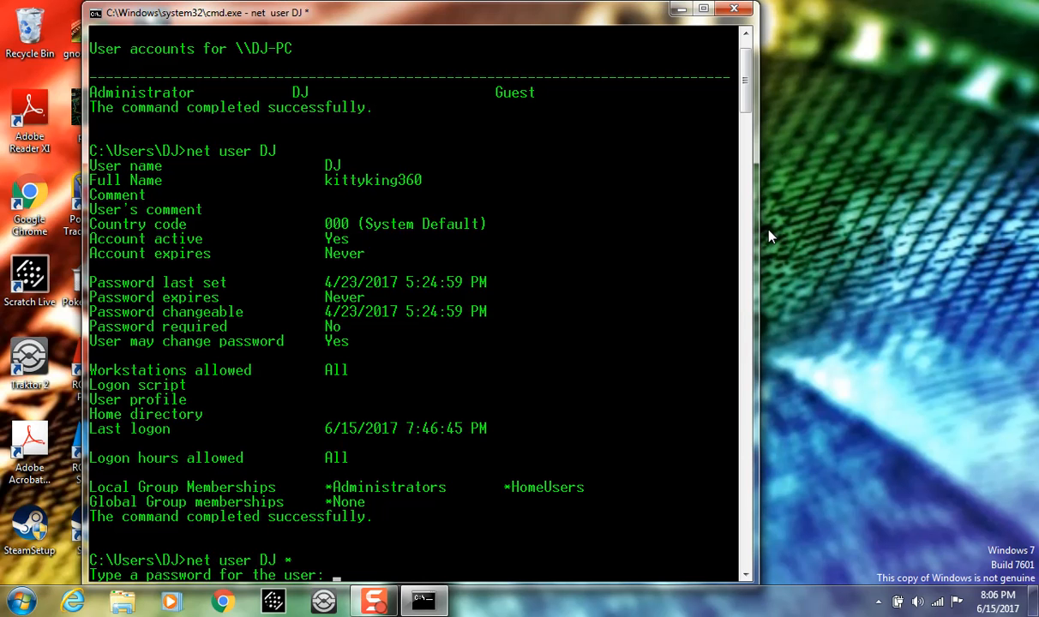
mouse_move(857, 168)
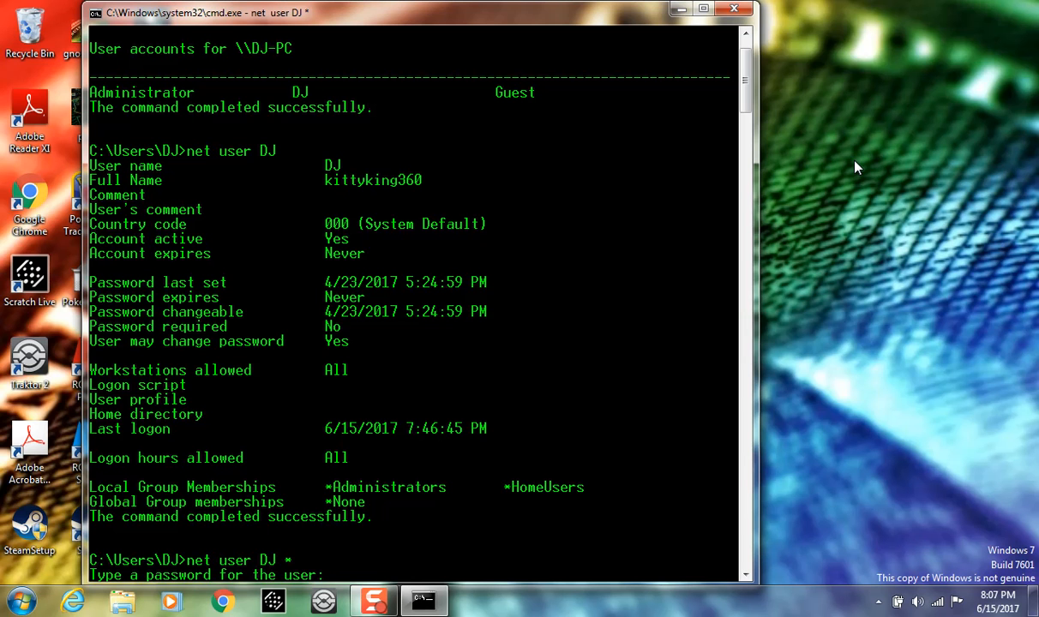
mouse_move(877, 230)
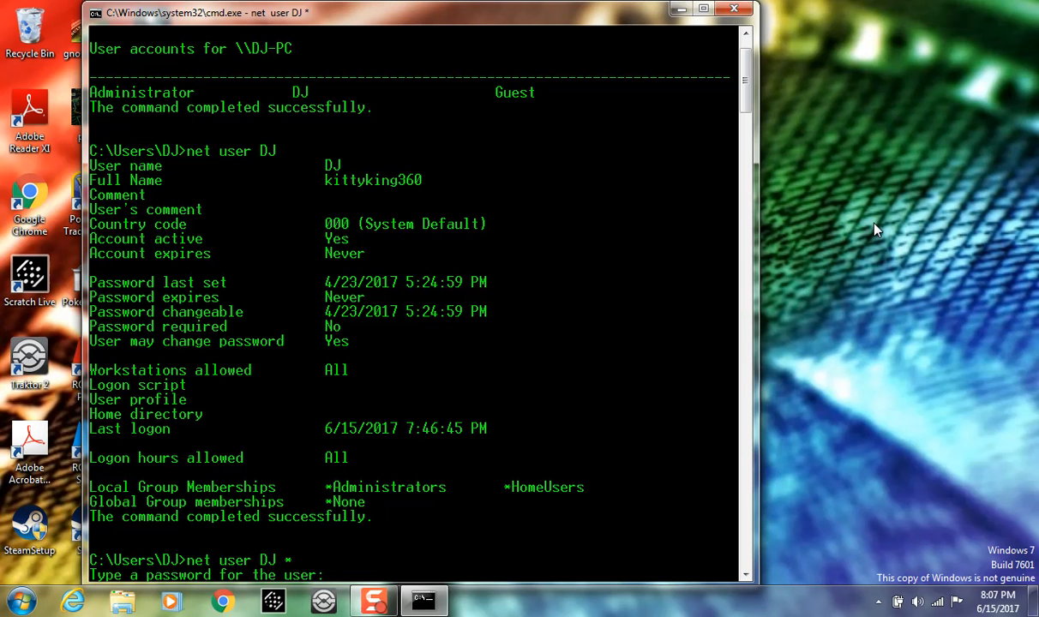
mouse_move(857, 237)
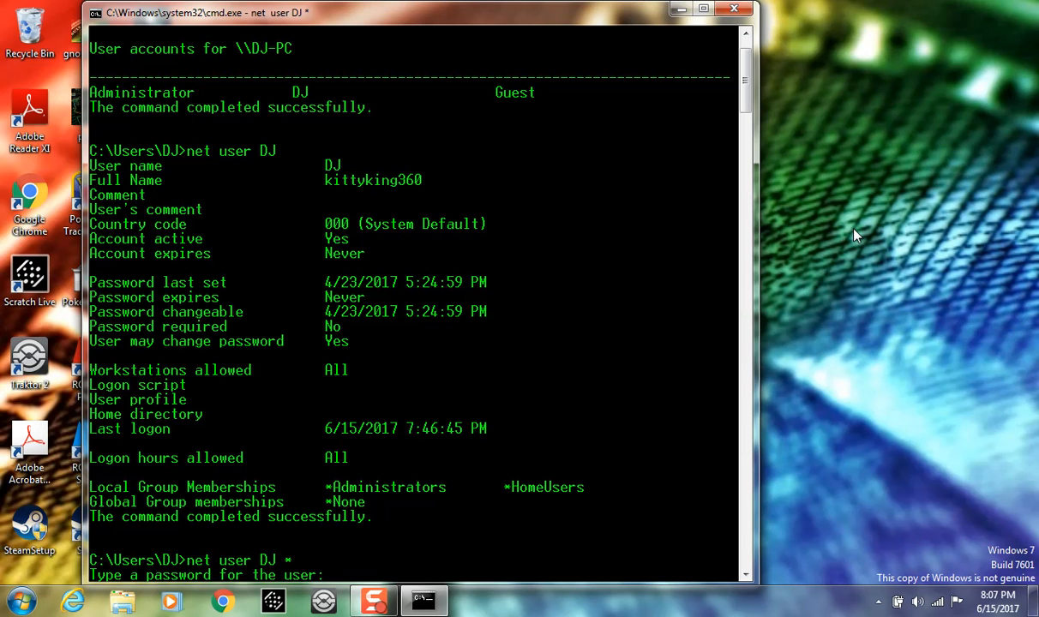